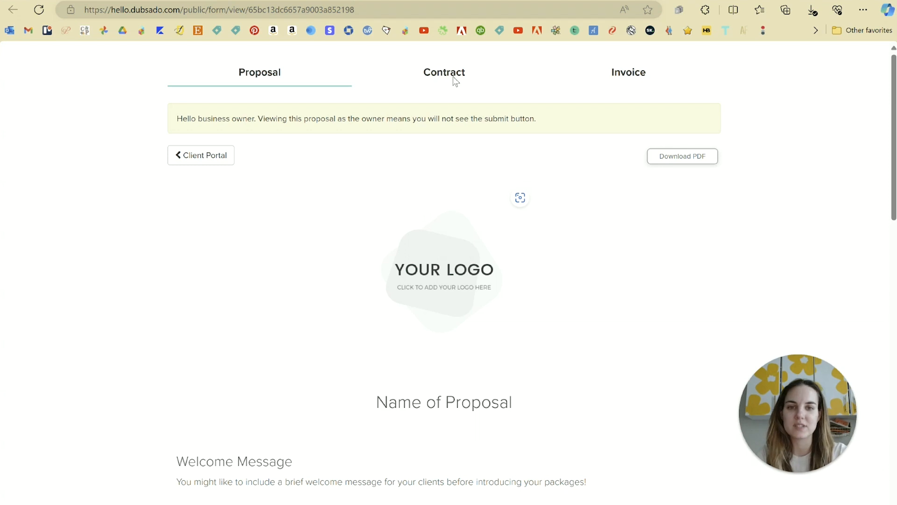
- Preview the portal's contract and invoice pages, then leave the client portal preview
click(444, 72)
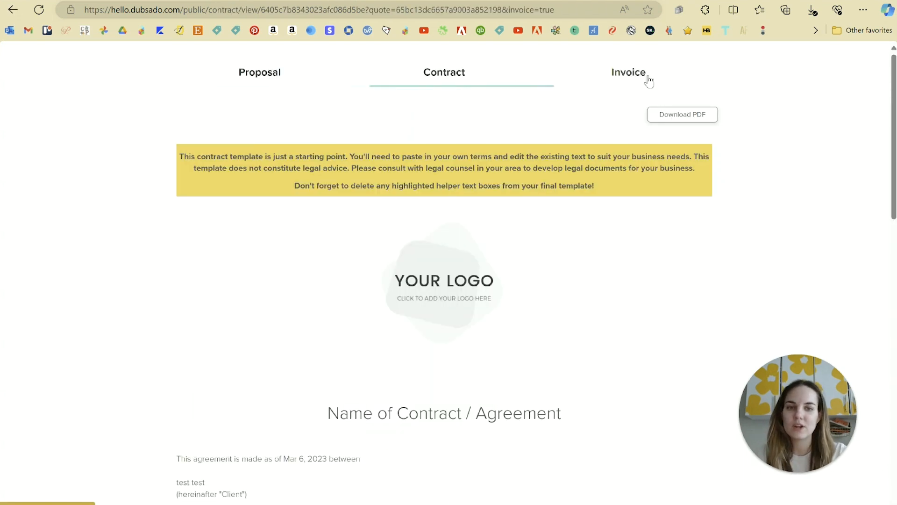
click(628, 72)
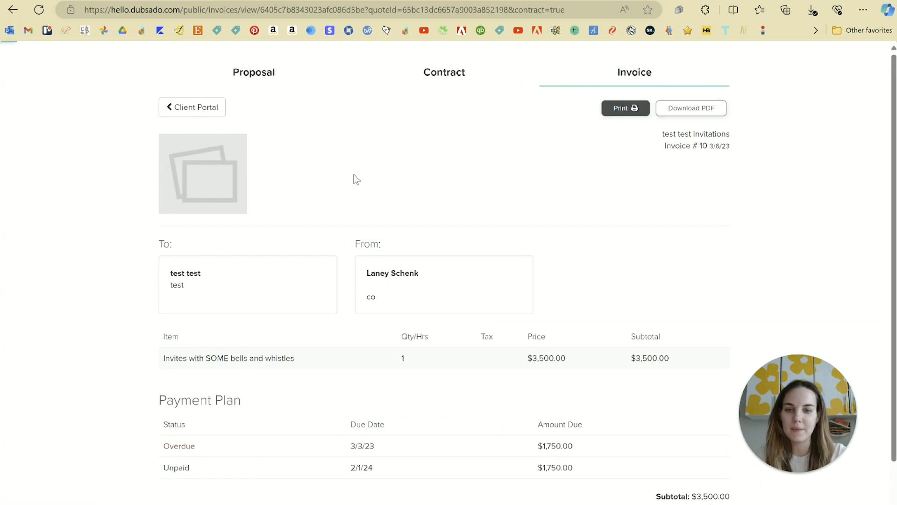
mouse_move(270, 103)
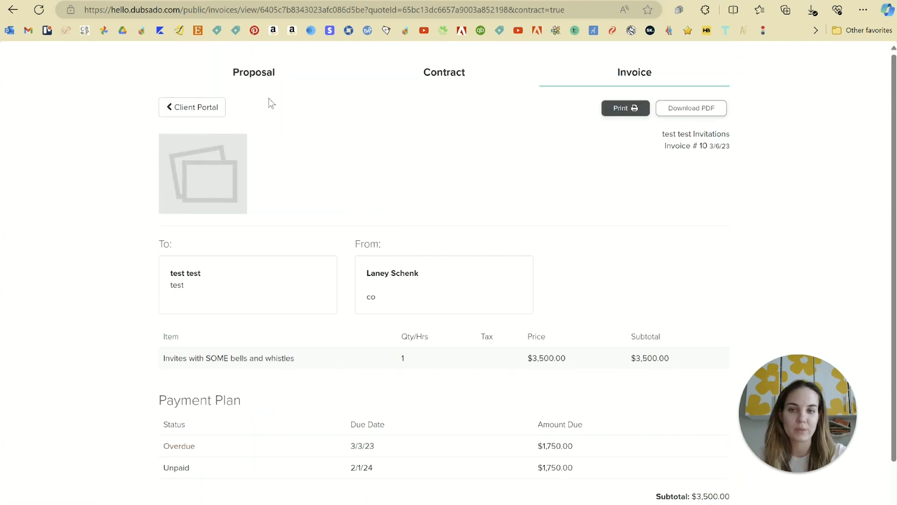
click(259, 72)
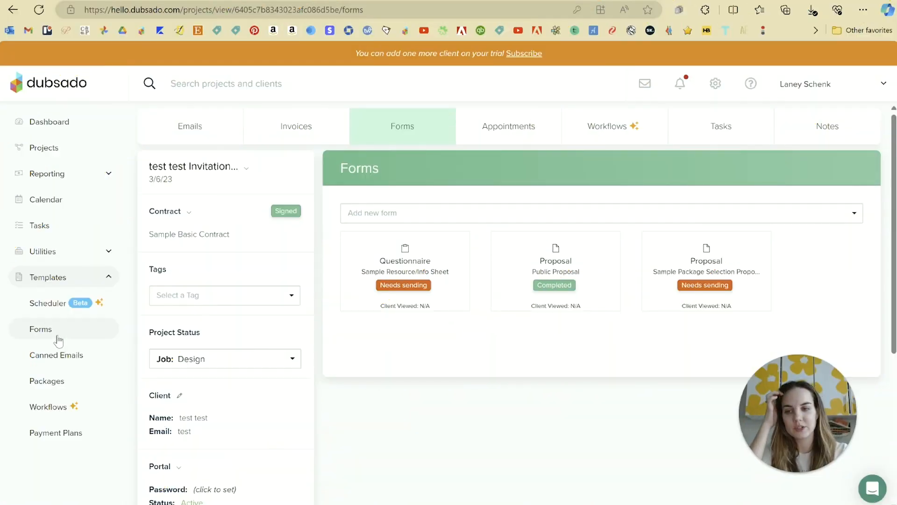
- Open the form templates and scroll through Sample Basic Contract's client signature block
click(40, 329)
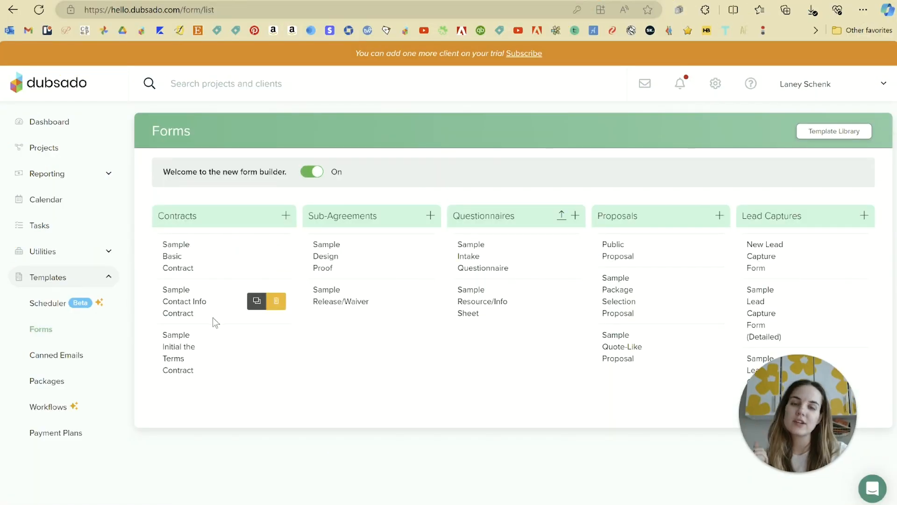
mouse_move(790, 269)
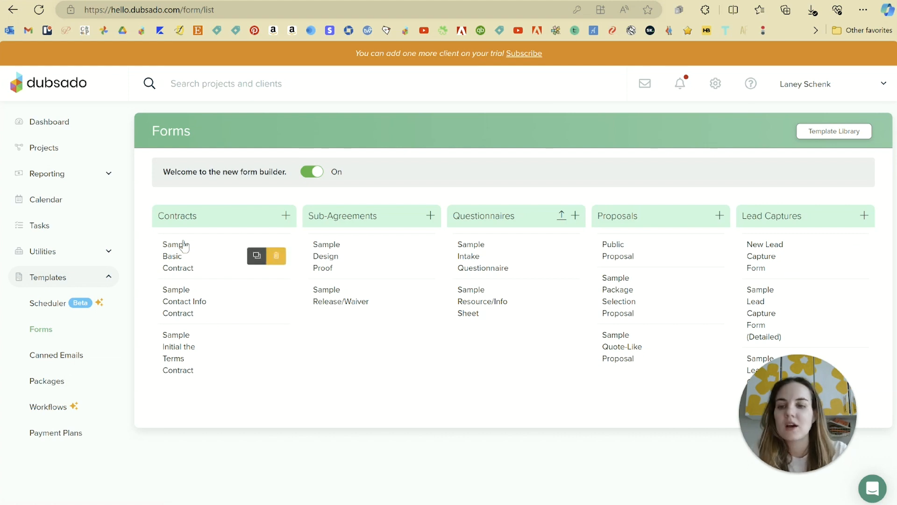
mouse_move(185, 280)
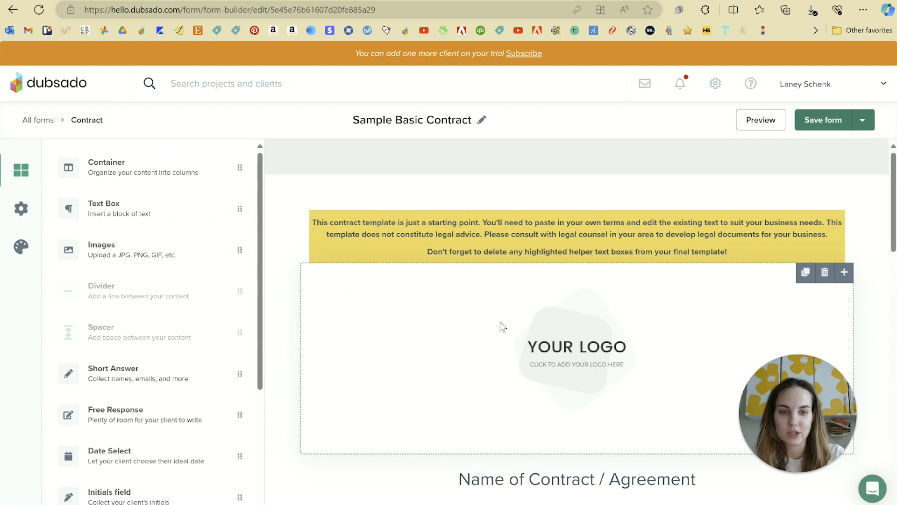
scroll(down, 3)
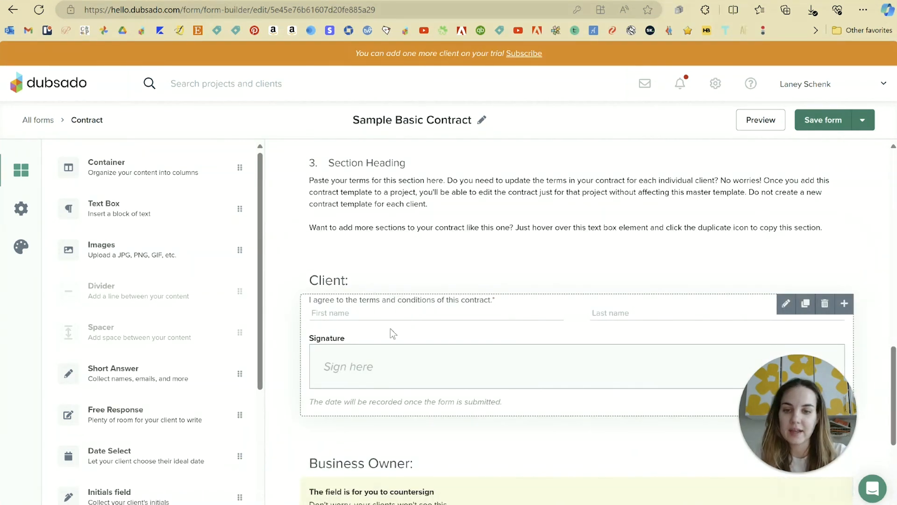
scroll(down, 3)
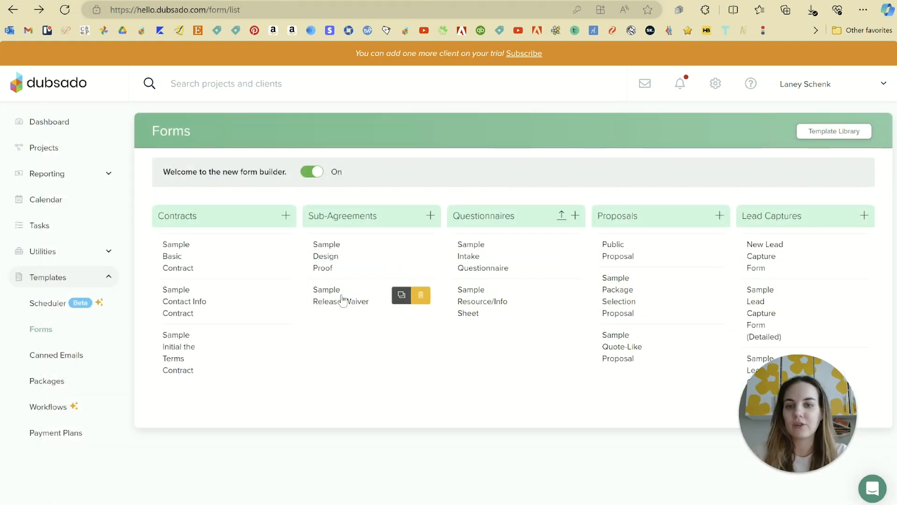
- Open the Sample Design Proof template and scroll through it
click(326, 257)
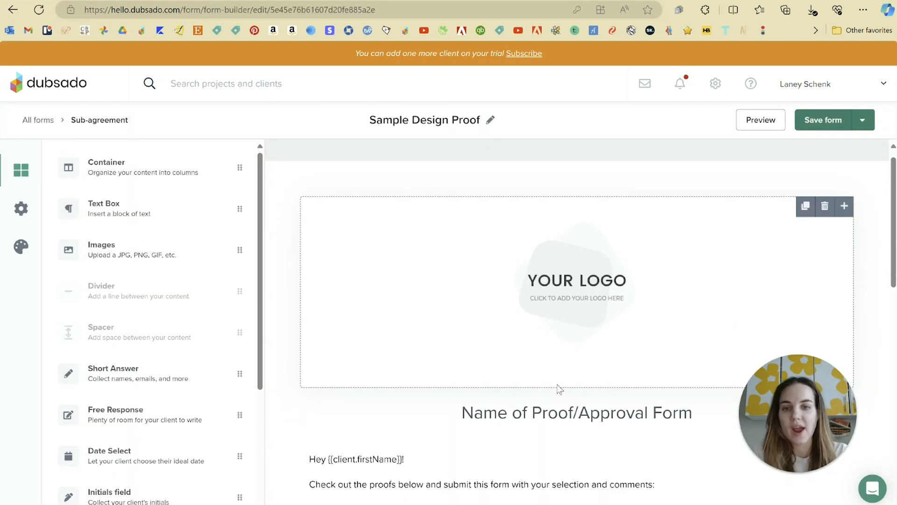
scroll(down, 3)
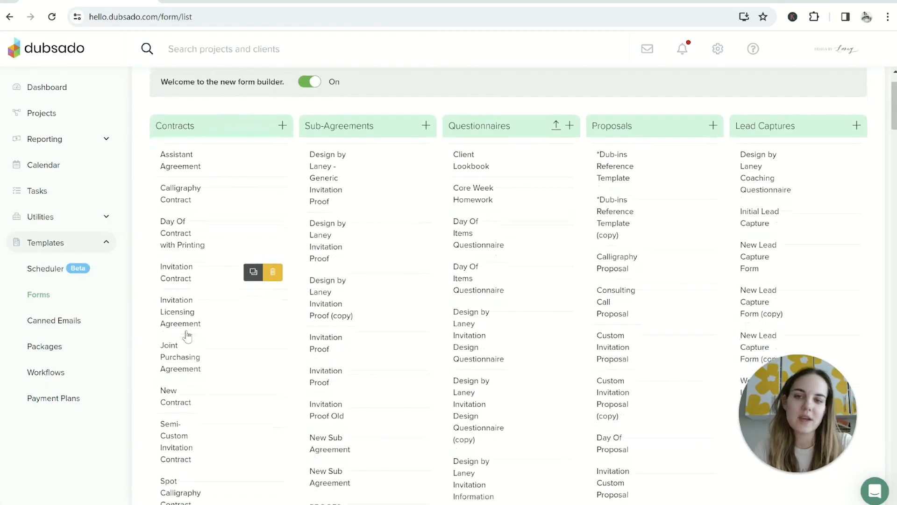
scroll(down, 3)
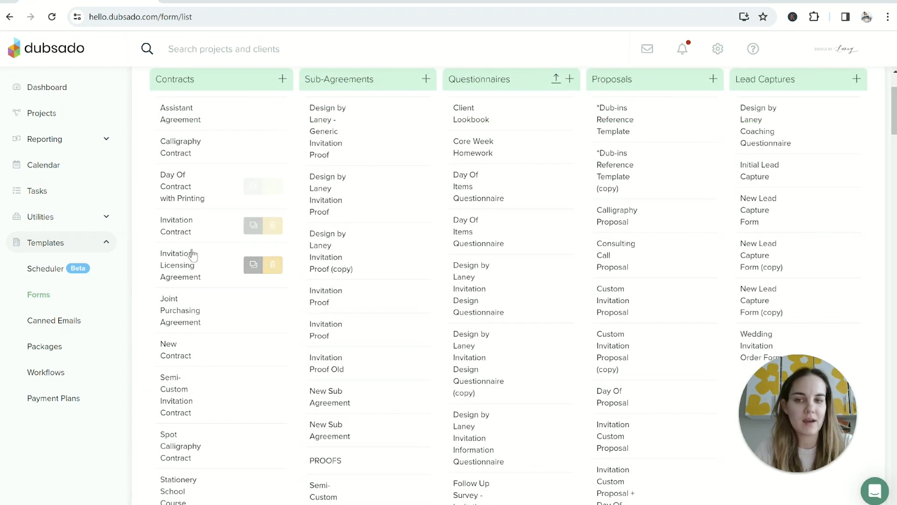
mouse_move(202, 120)
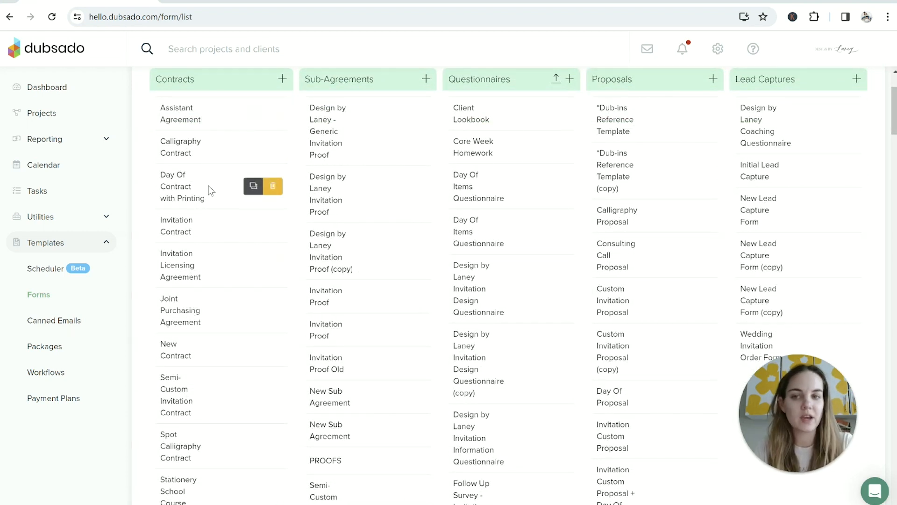
scroll(down, 3)
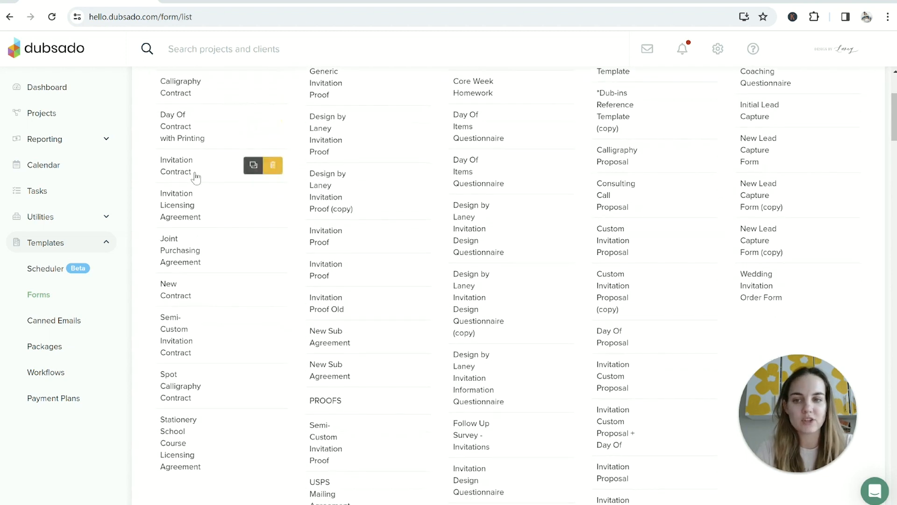
mouse_move(192, 268)
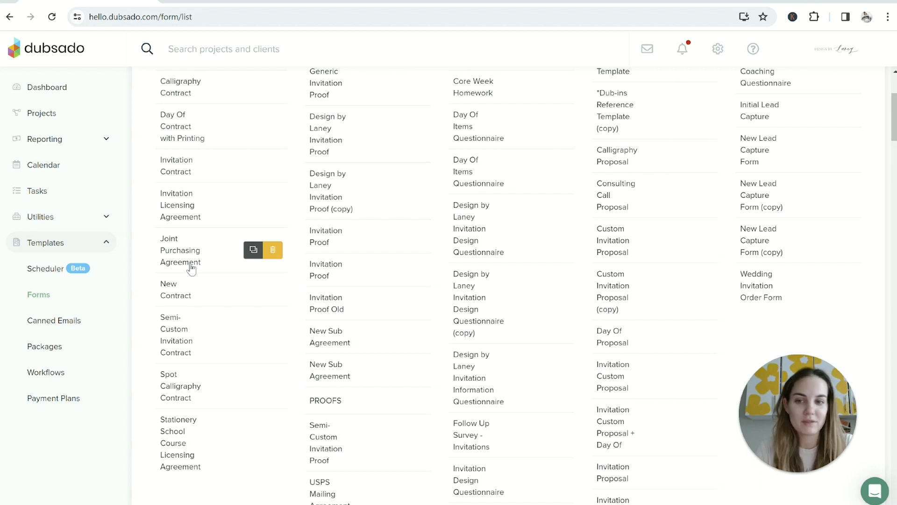
mouse_move(192, 324)
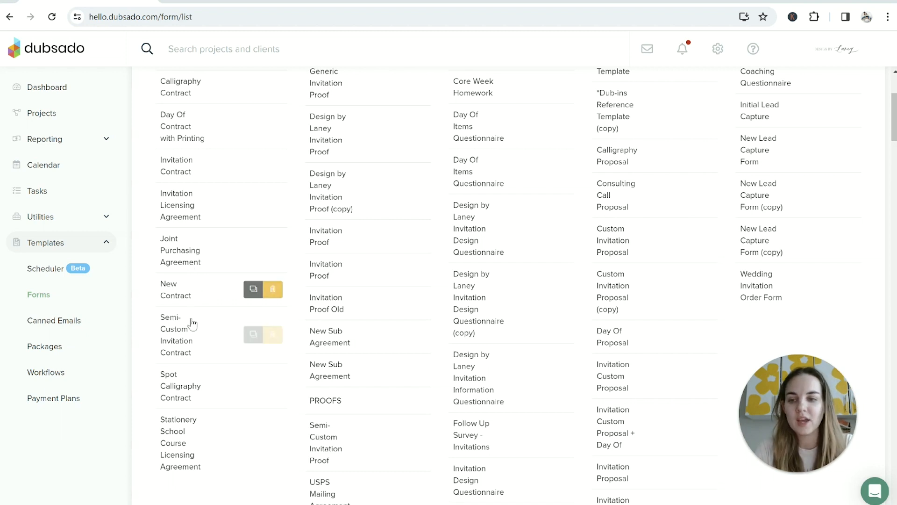
mouse_move(236, 102)
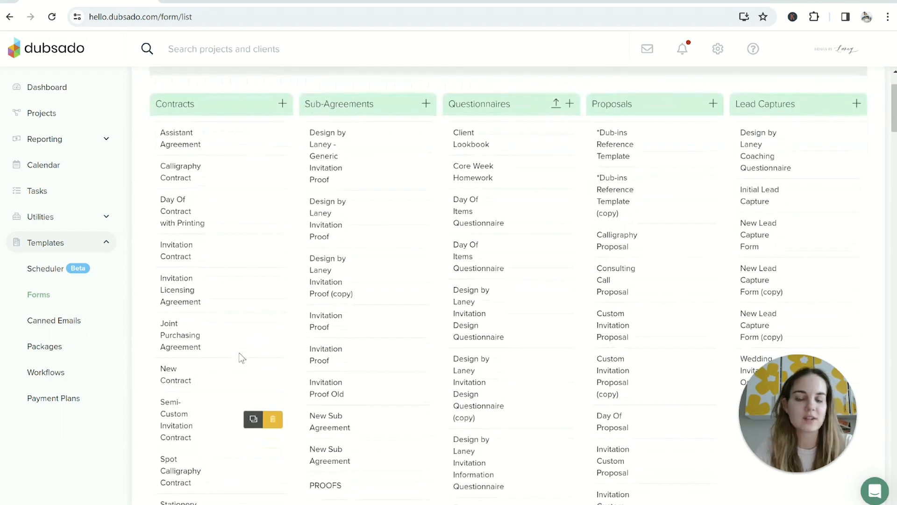
scroll(down, 3)
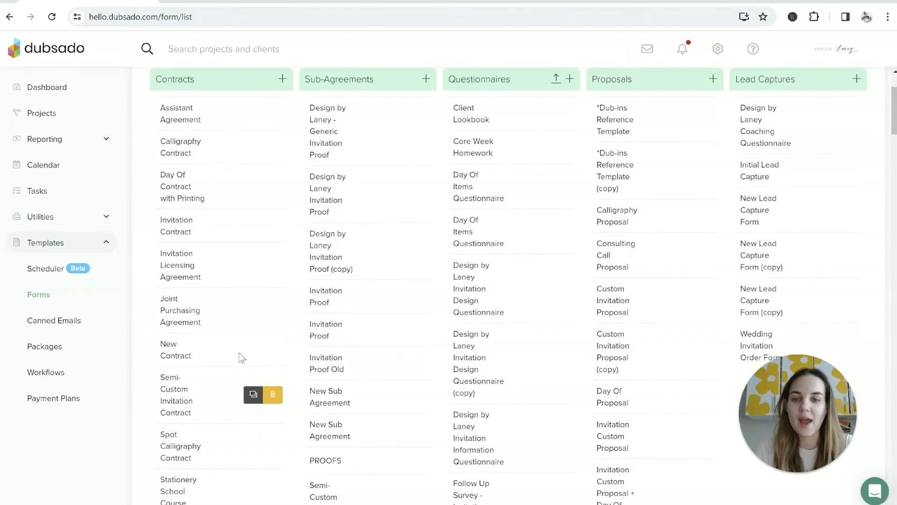
click(176, 226)
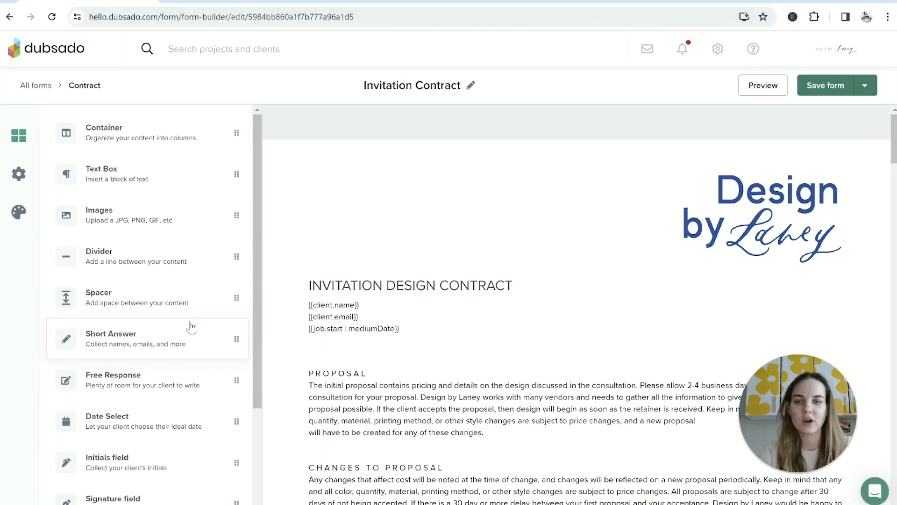
mouse_move(180, 344)
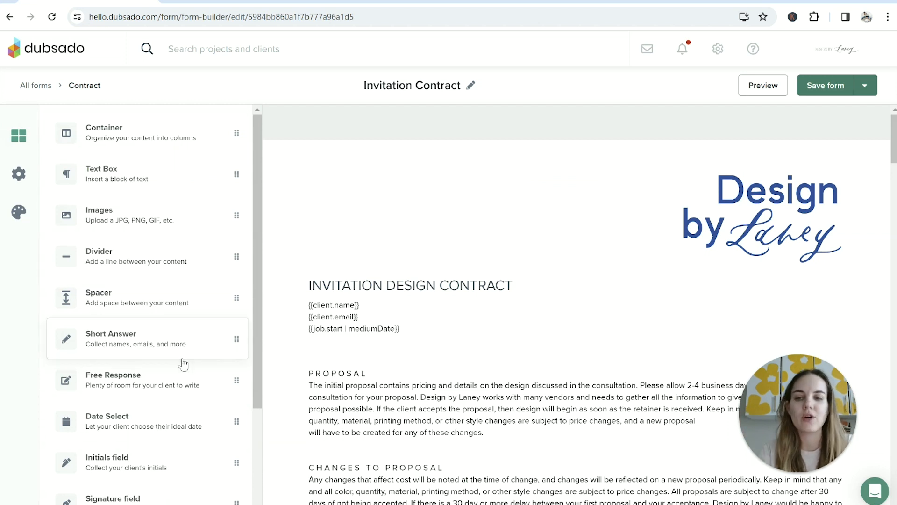
scroll(down, 3)
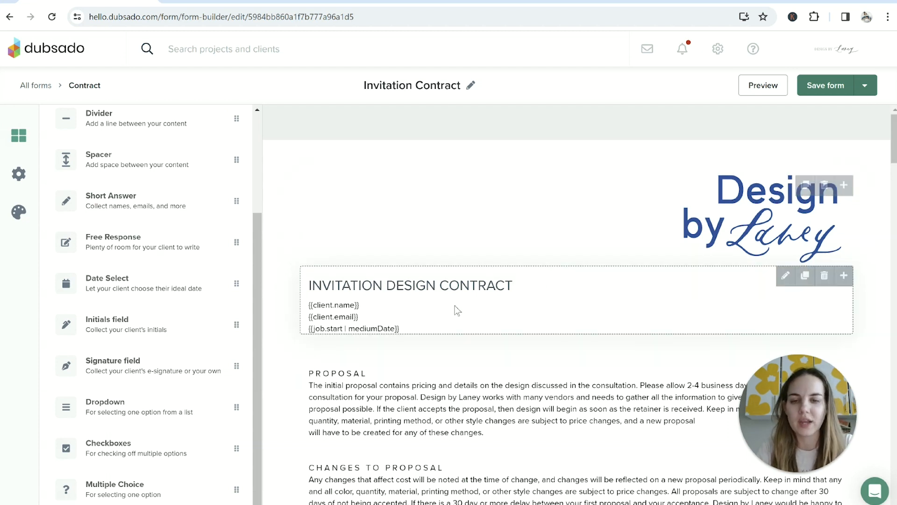
scroll(down, 3)
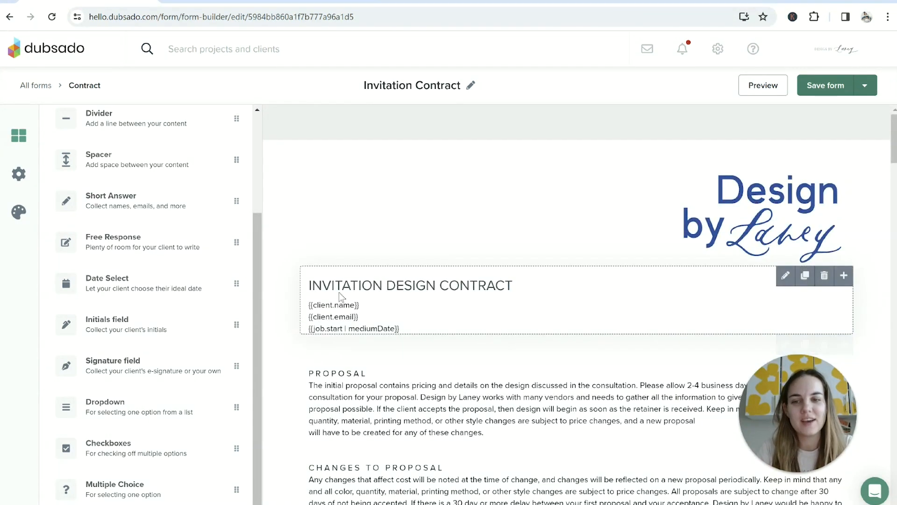
scroll(down, 3)
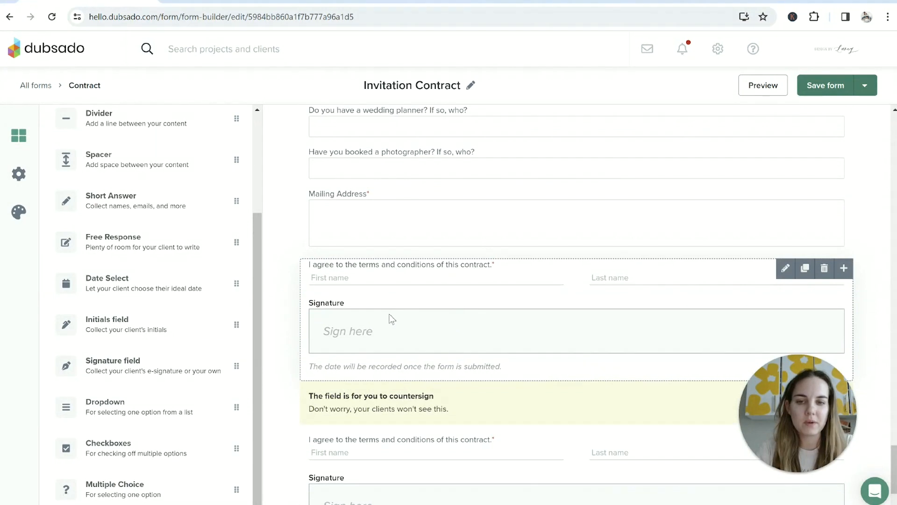
mouse_move(397, 337)
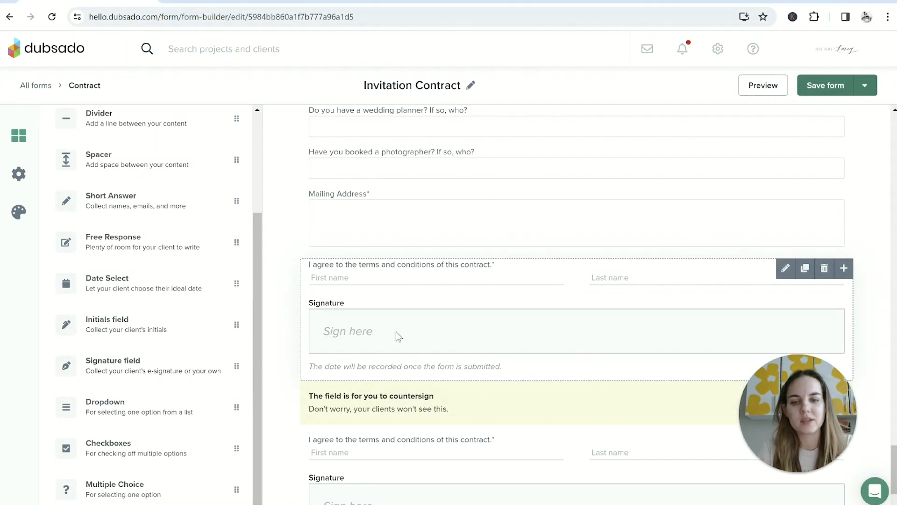
scroll(down, 3)
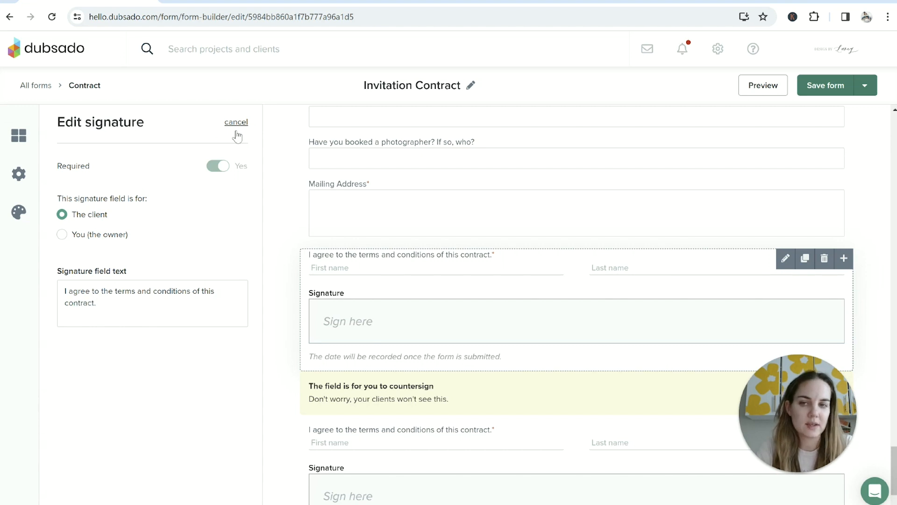
click(236, 122)
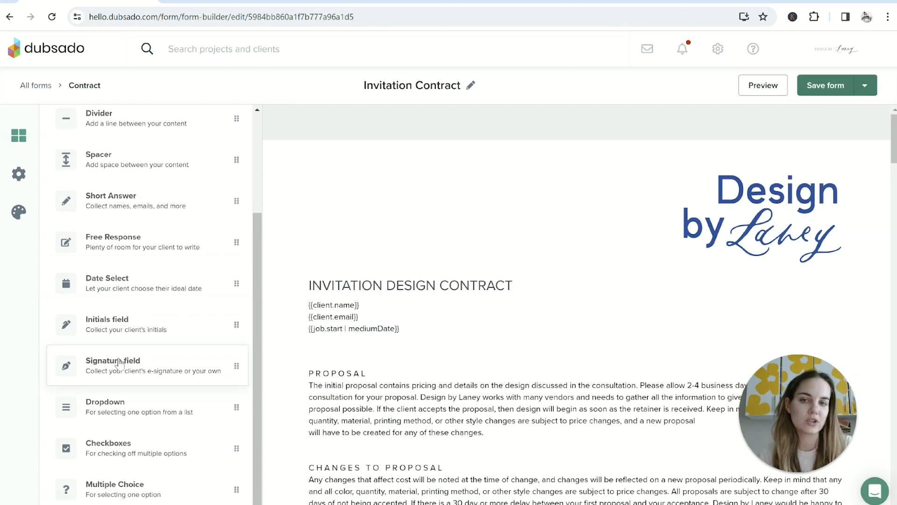
mouse_move(136, 359)
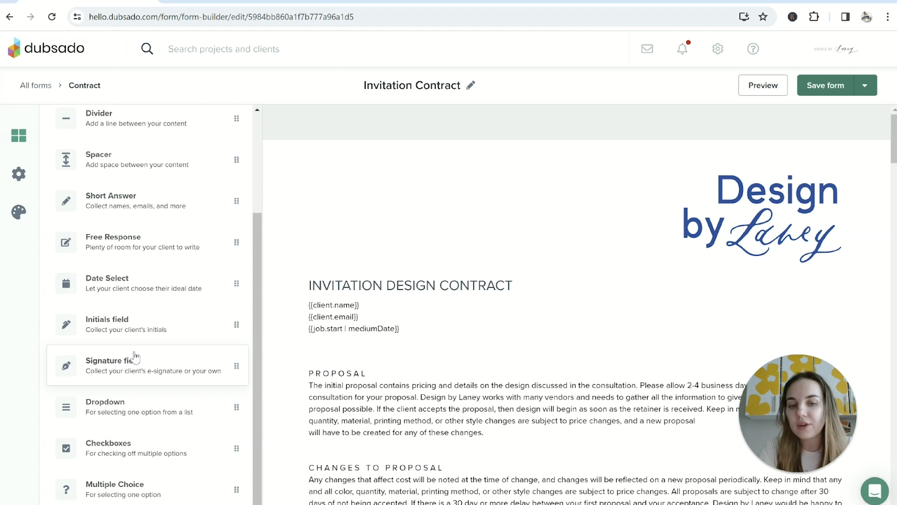
scroll(down, 3)
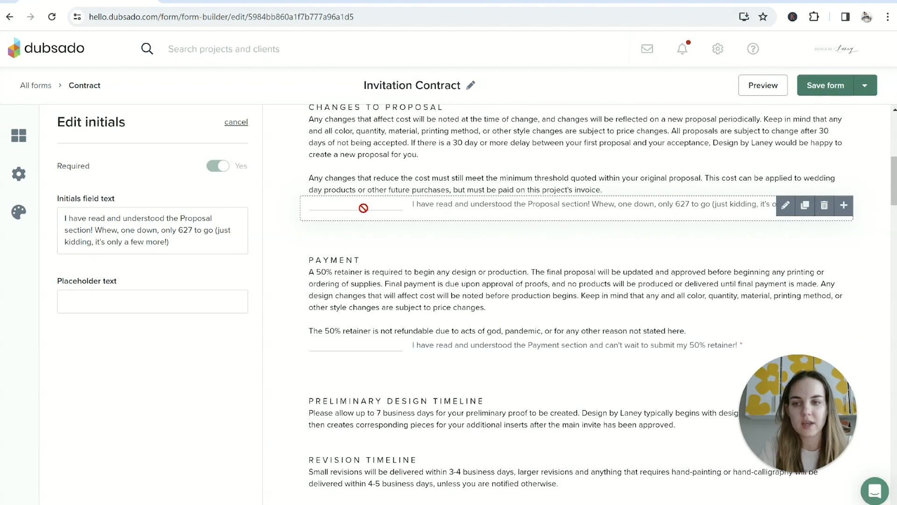
mouse_move(154, 254)
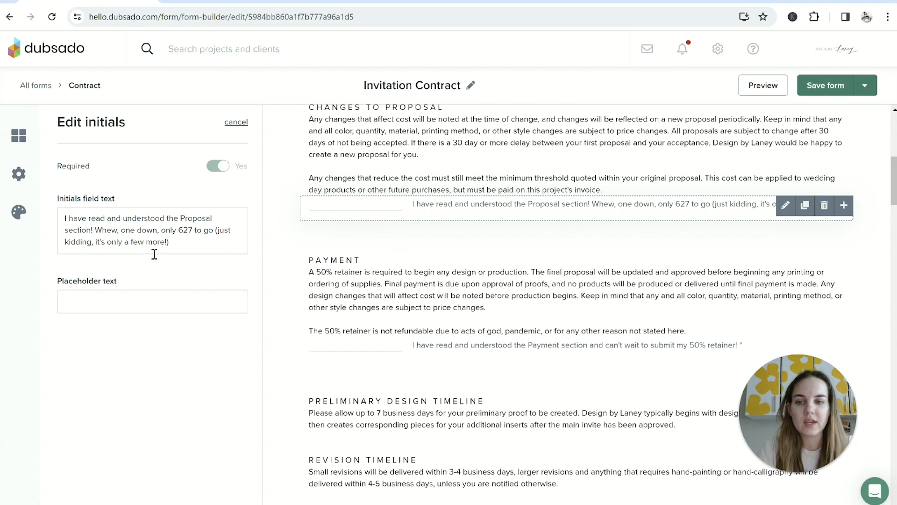
drag(64, 230, 169, 241)
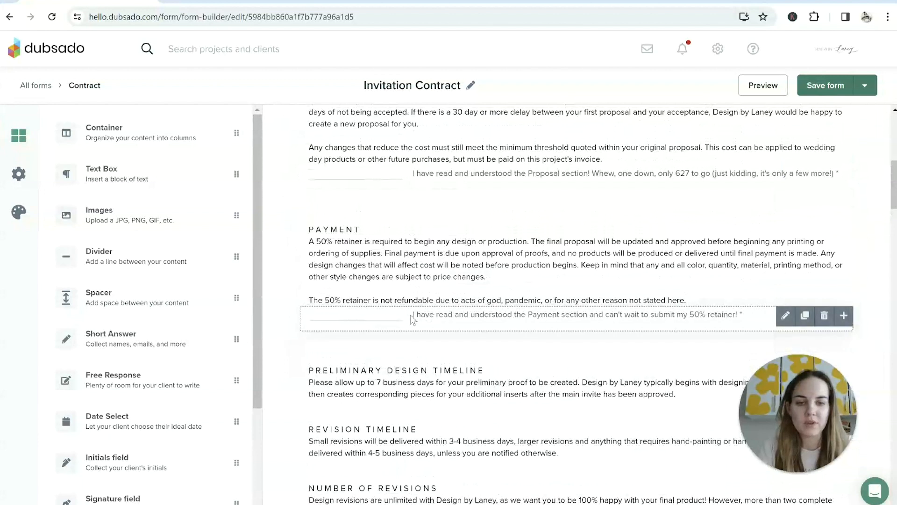
mouse_move(699, 317)
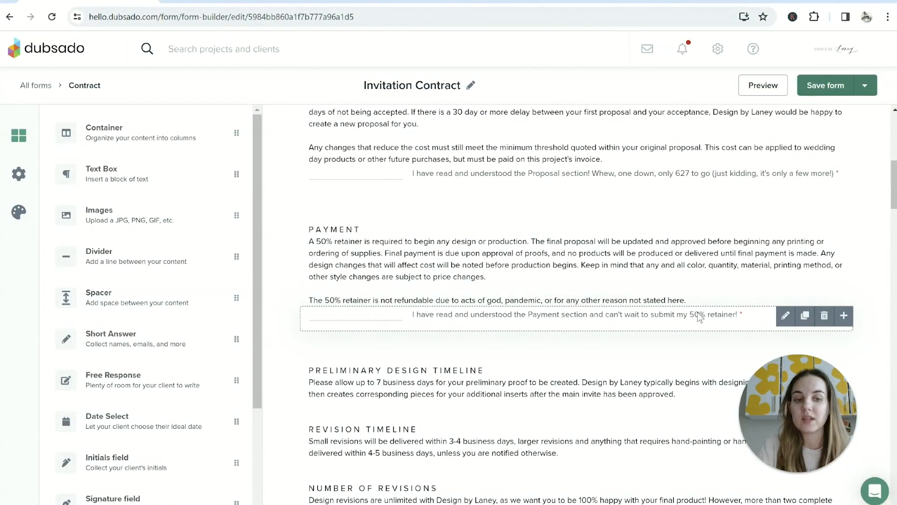
scroll(down, 3)
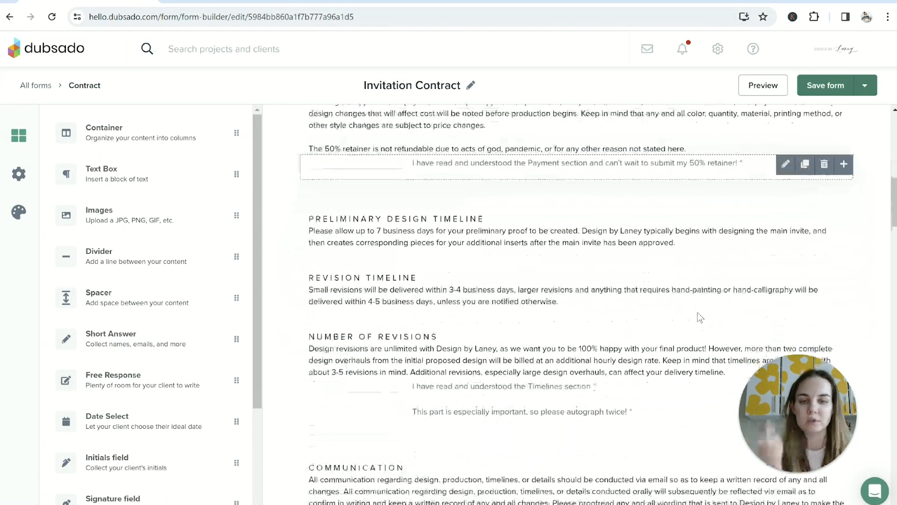
scroll(down, 3)
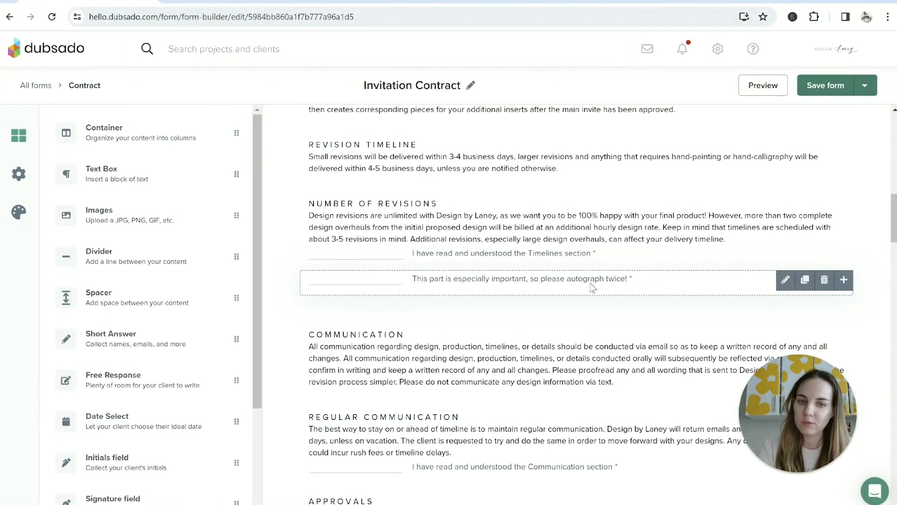
scroll(down, 3)
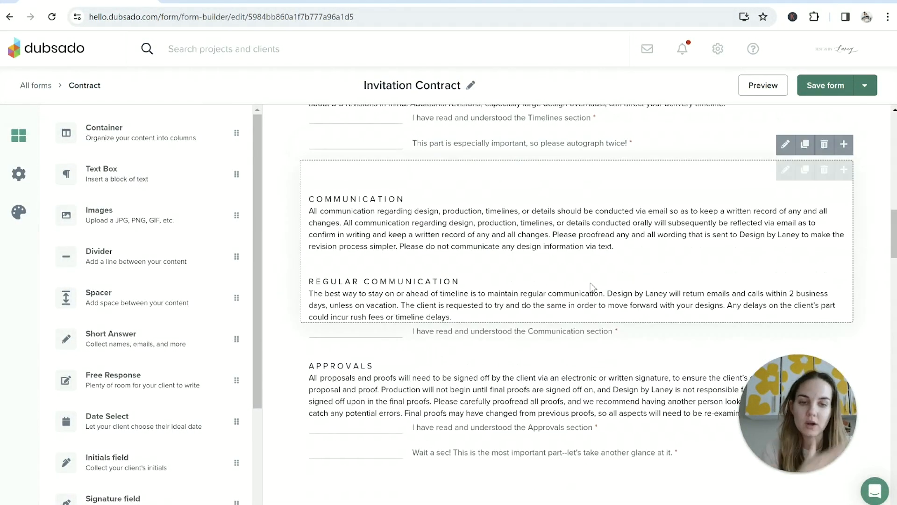
scroll(down, 3)
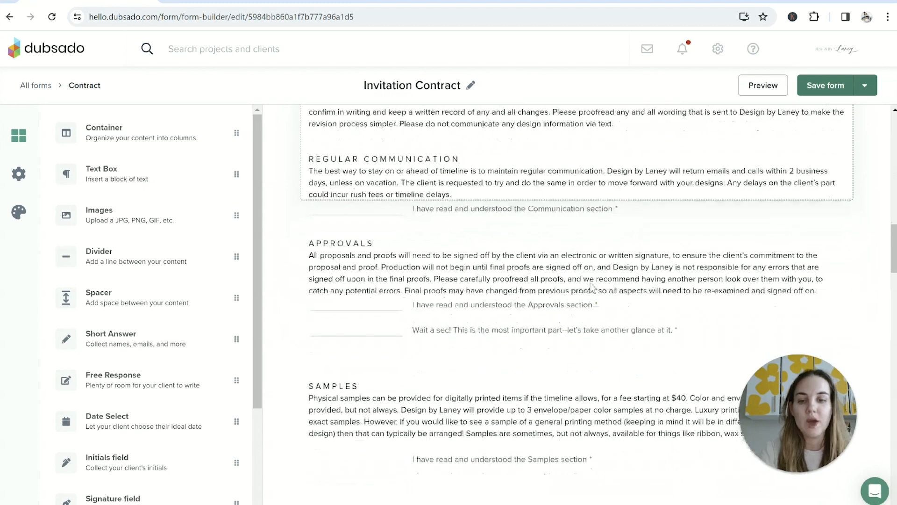
scroll(down, 3)
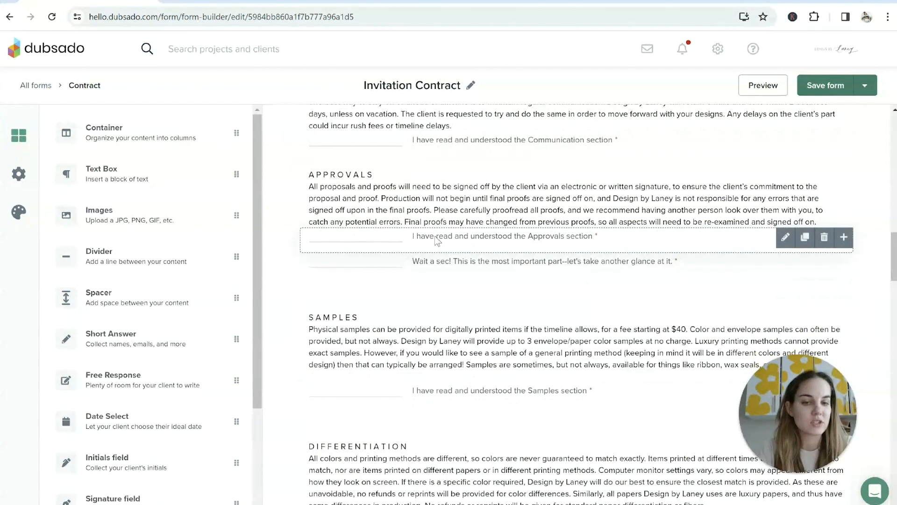
scroll(down, 3)
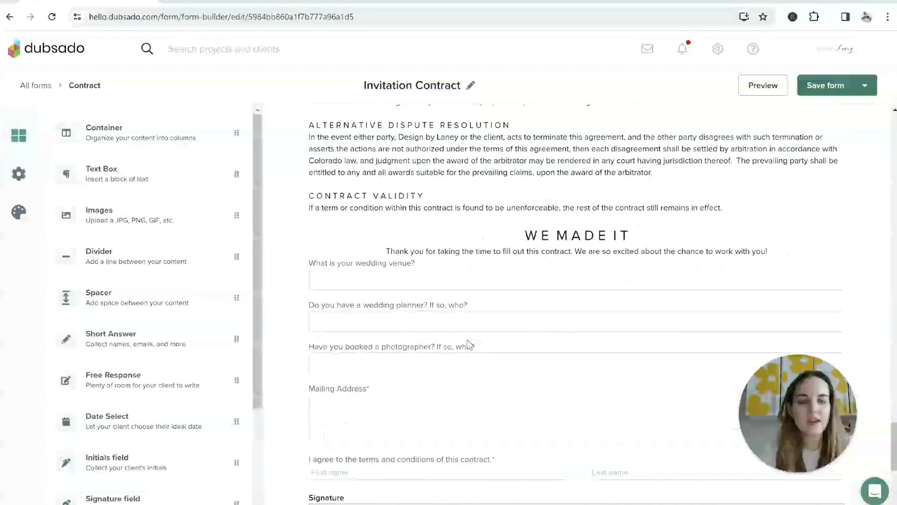
scroll(down, 3)
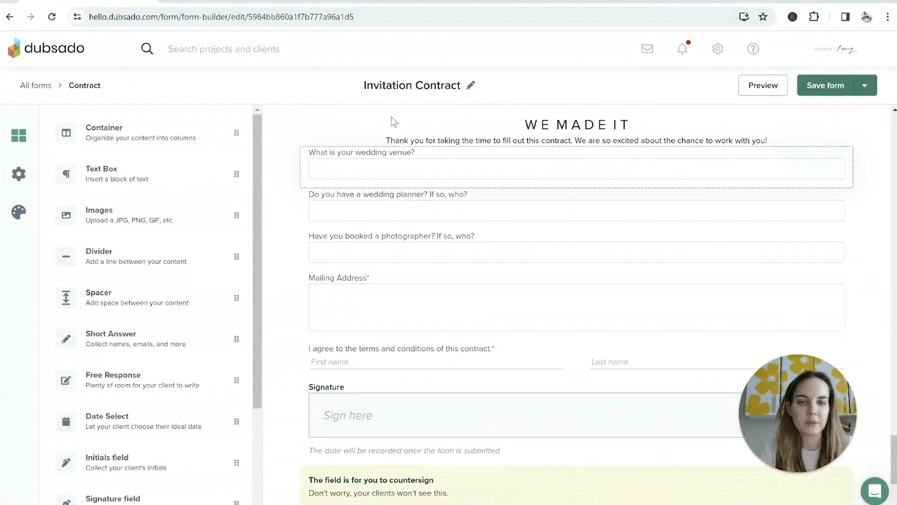
- Save the Invitation Contract form with its initials and signature fields
click(374, 363)
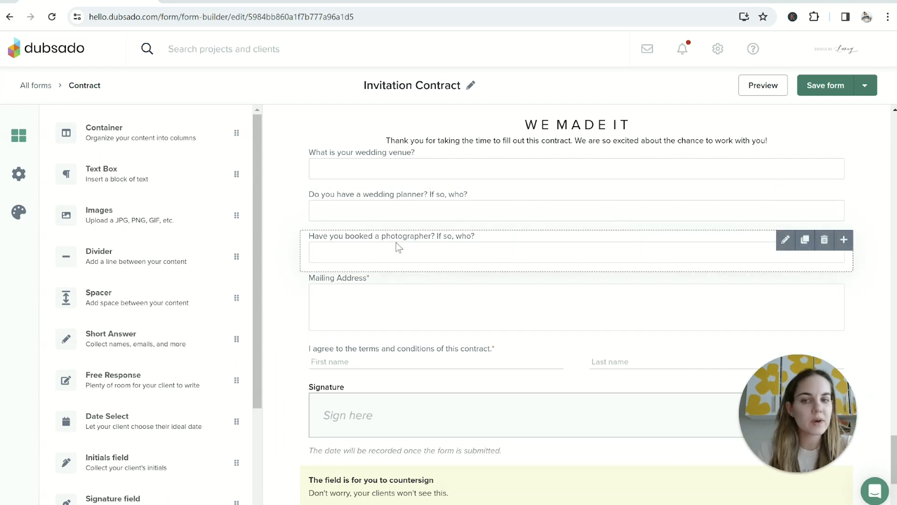
mouse_move(407, 254)
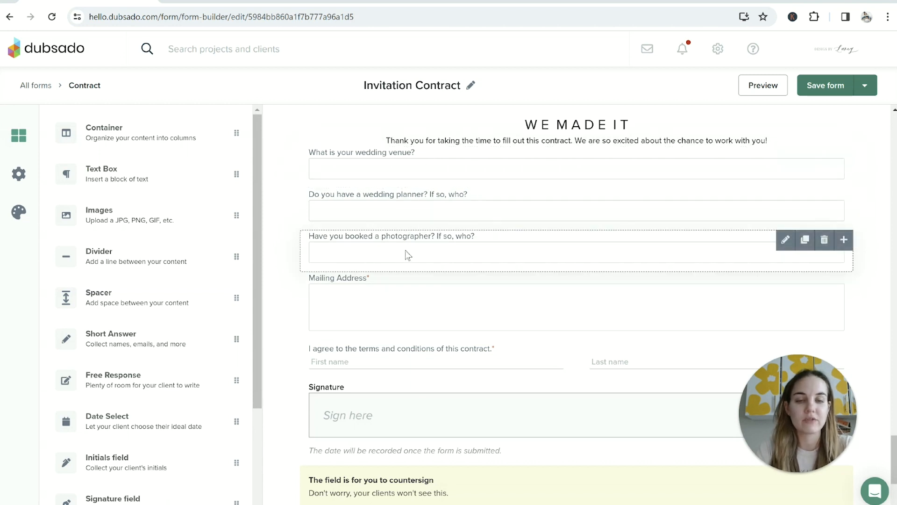
click(825, 85)
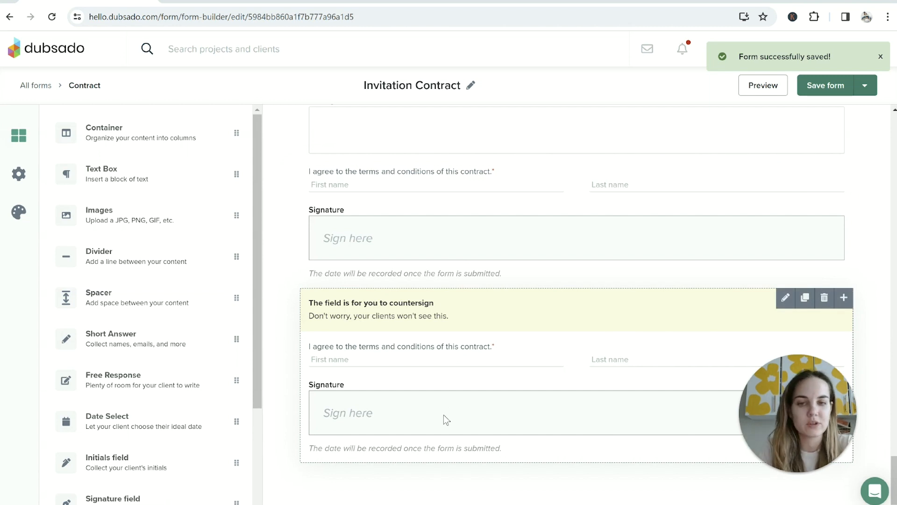
mouse_move(412, 365)
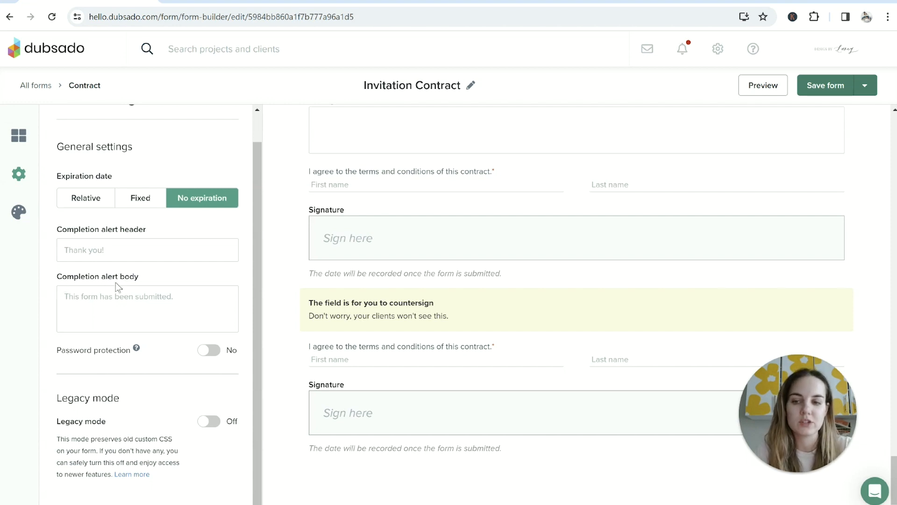
mouse_move(269, 289)
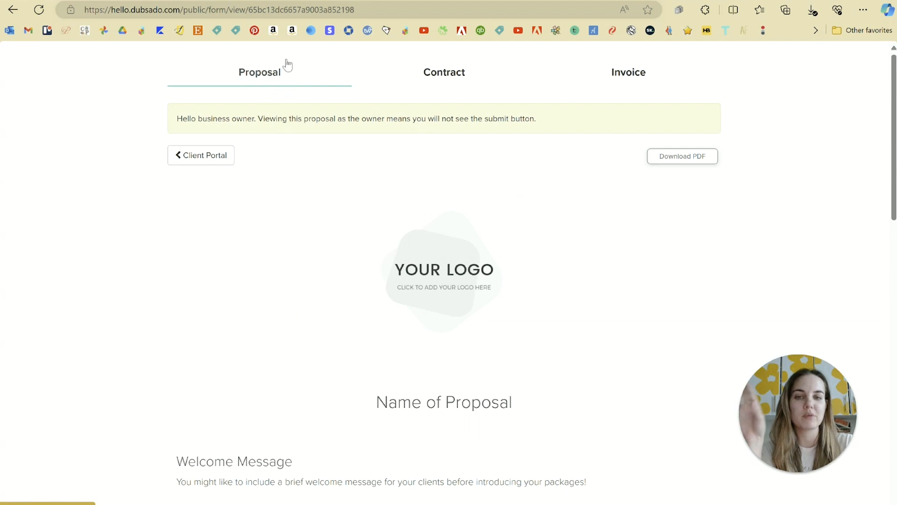
- Switch the client view to the $3,500 invitations invoice, then to the contract
click(628, 72)
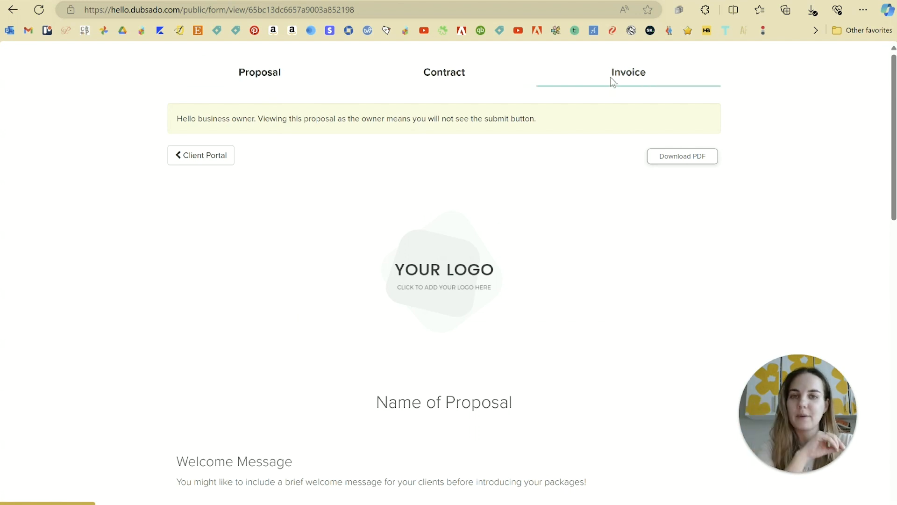
click(628, 72)
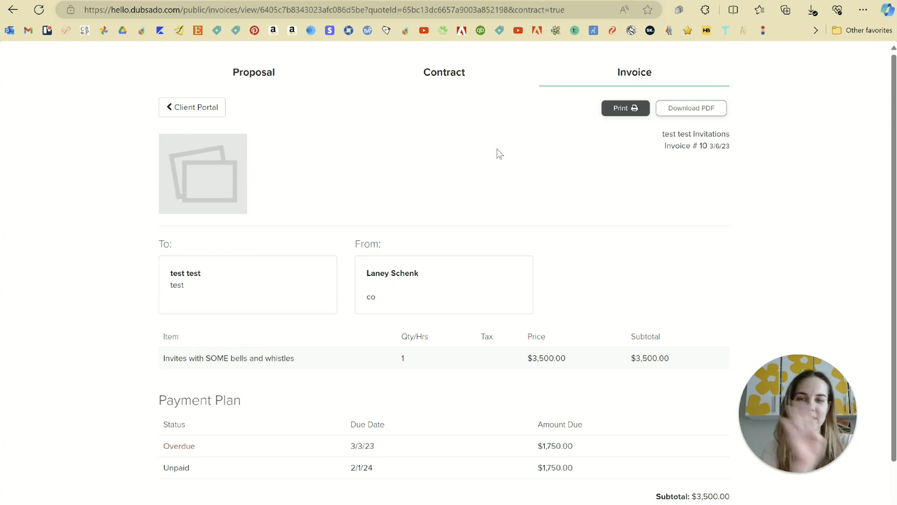
click(444, 72)
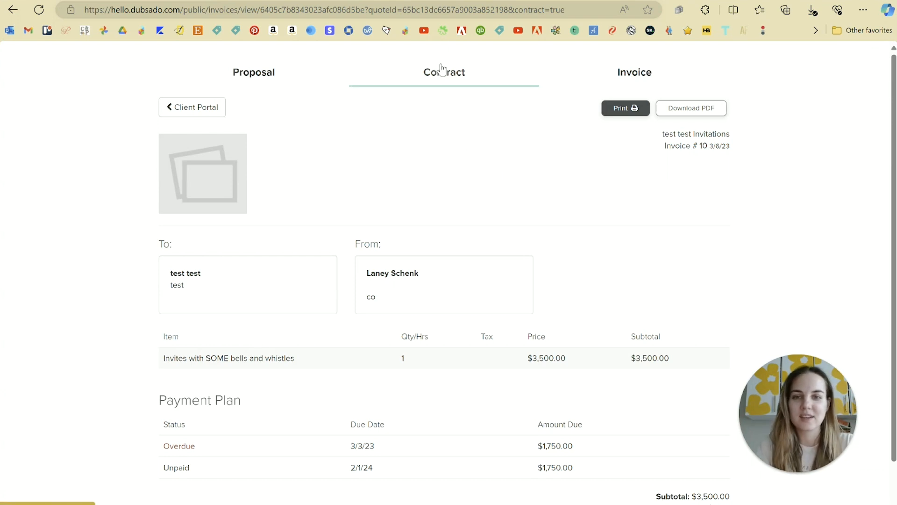